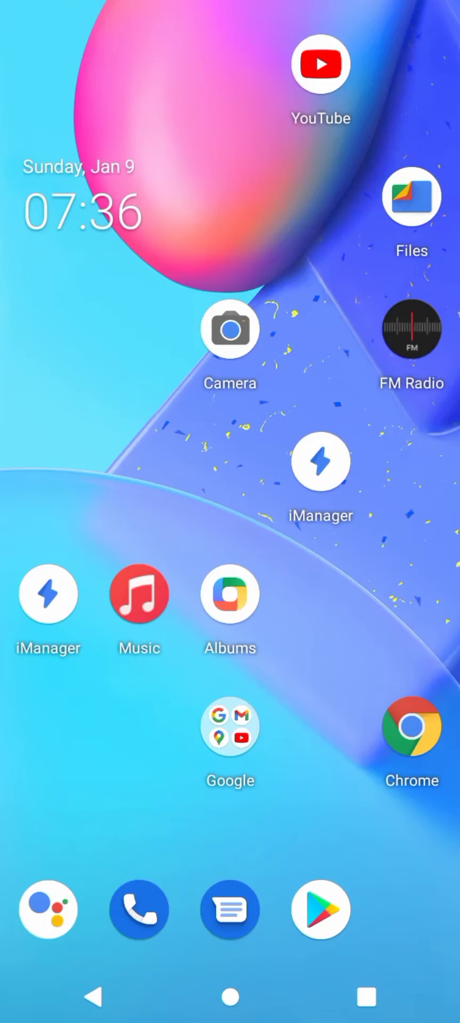
# Swipe up on the home screen to show all installed apps, EasyShare through YT Studio
pyautogui.scroll(3)
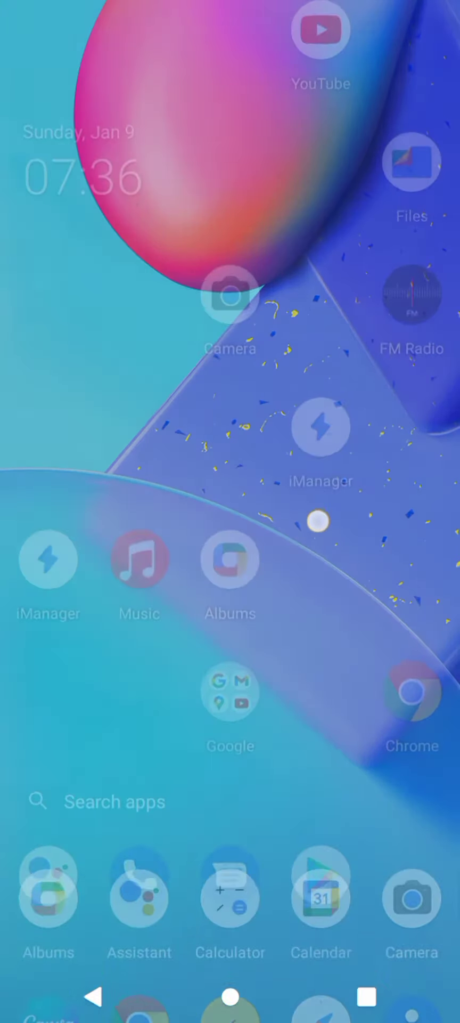
pyautogui.scroll(-3)
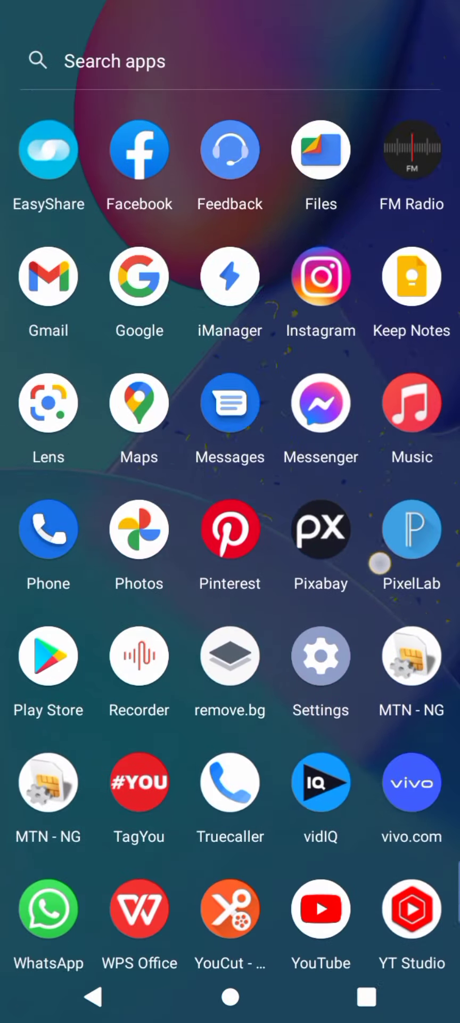
# Search Play Store for 'unseen mess' and open the Unseen Messenger suggestion
pyautogui.click(48, 657)
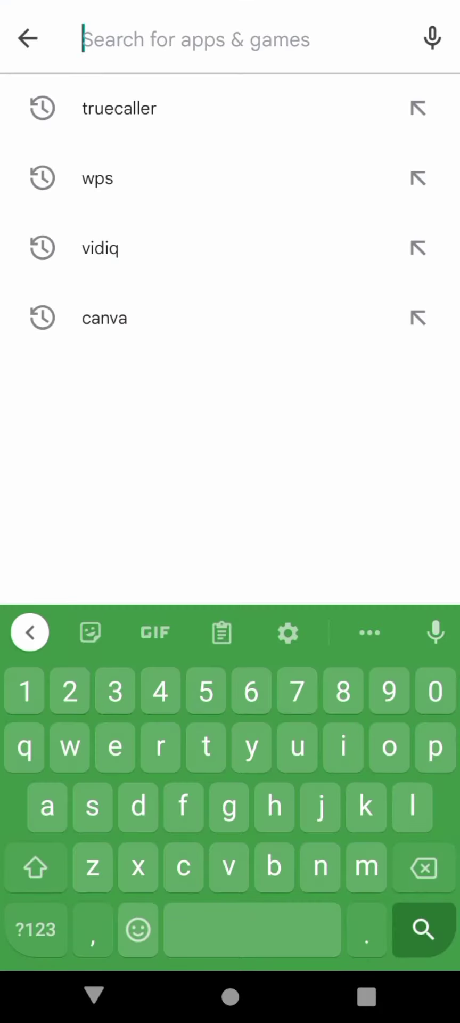
pyautogui.write('unseen')
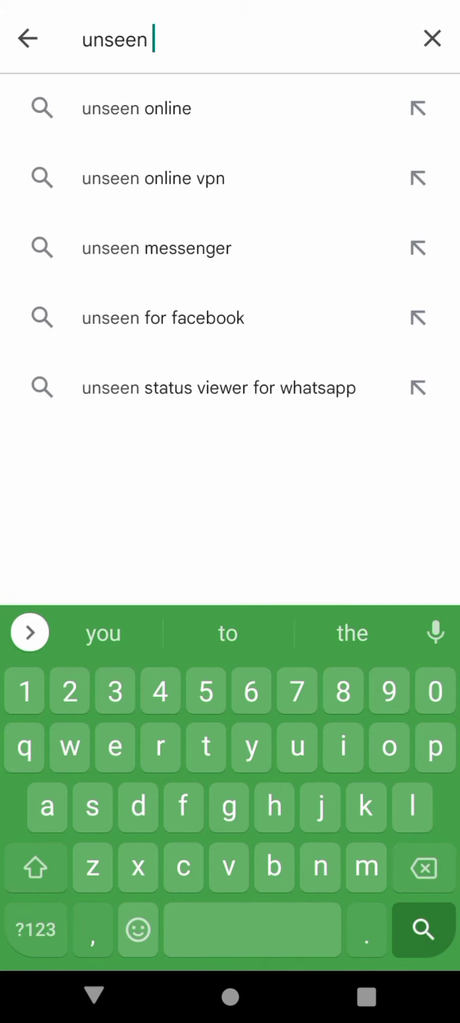
pyautogui.write('mess')
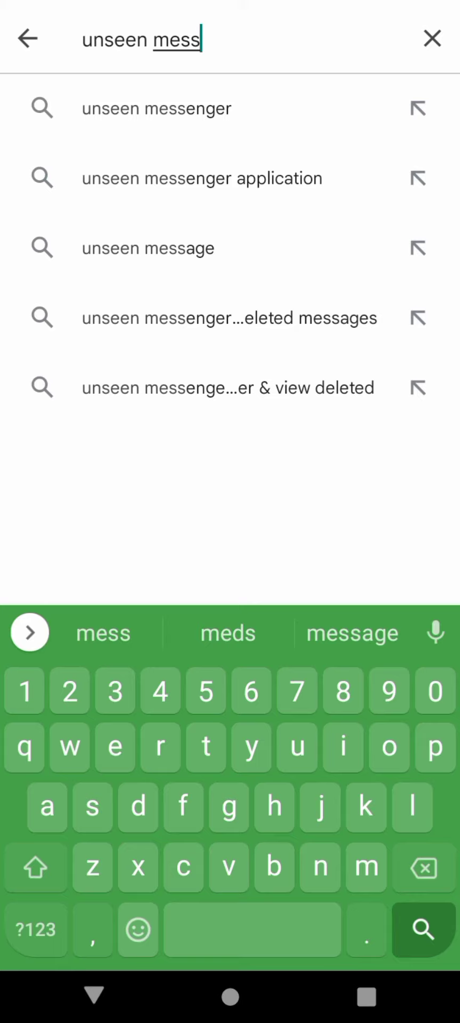
pyautogui.write('a')
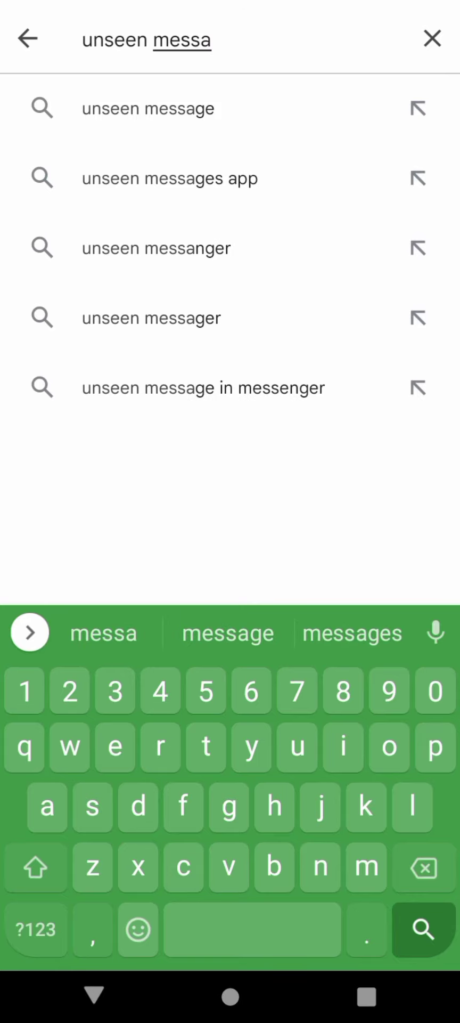
pyautogui.press('Backspace')
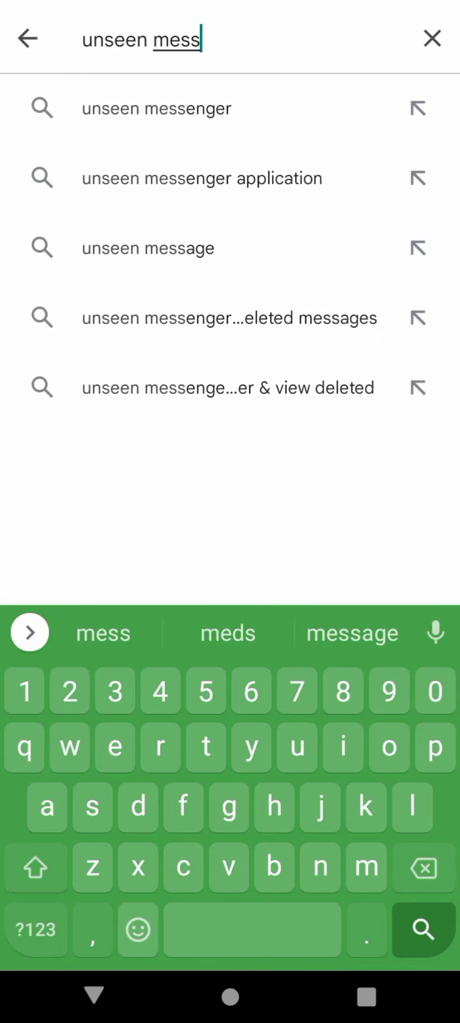
pyautogui.click(157, 108)
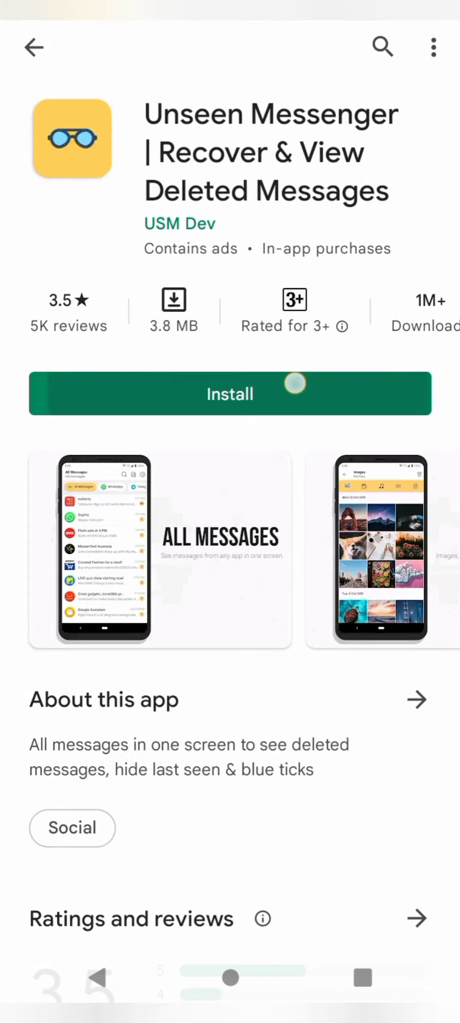
# Install Unseen Messenger and open it to its terms agreement screen
pyautogui.click(230, 393)
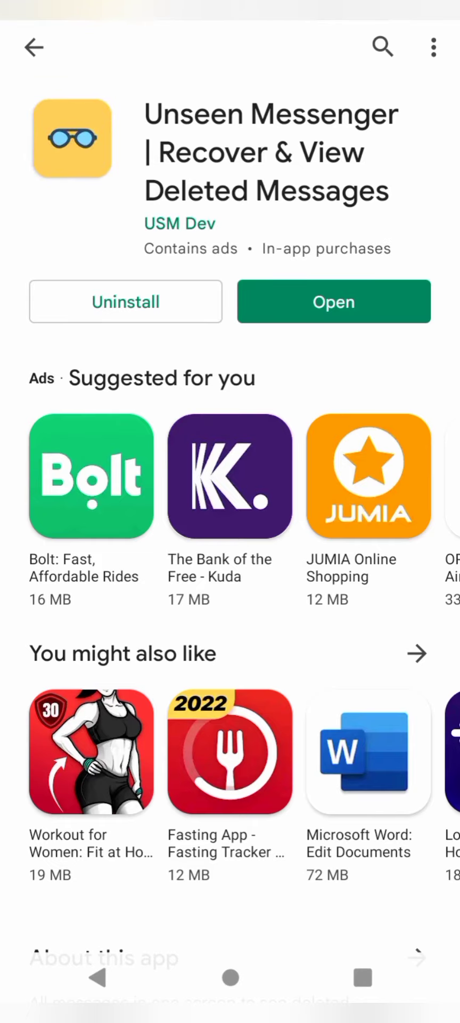
pyautogui.click(334, 302)
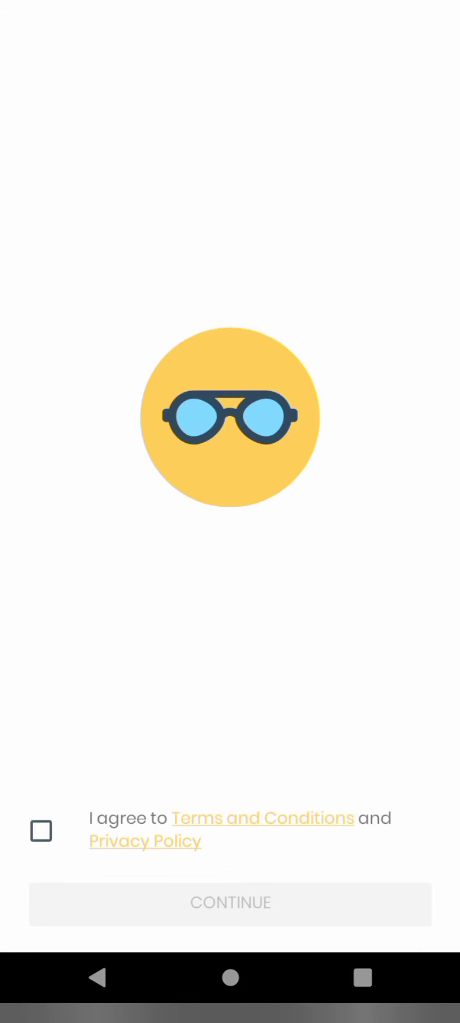
# Agree to Unseen Messenger's Terms and Conditions and continue to notification access setup
pyautogui.click(40, 831)
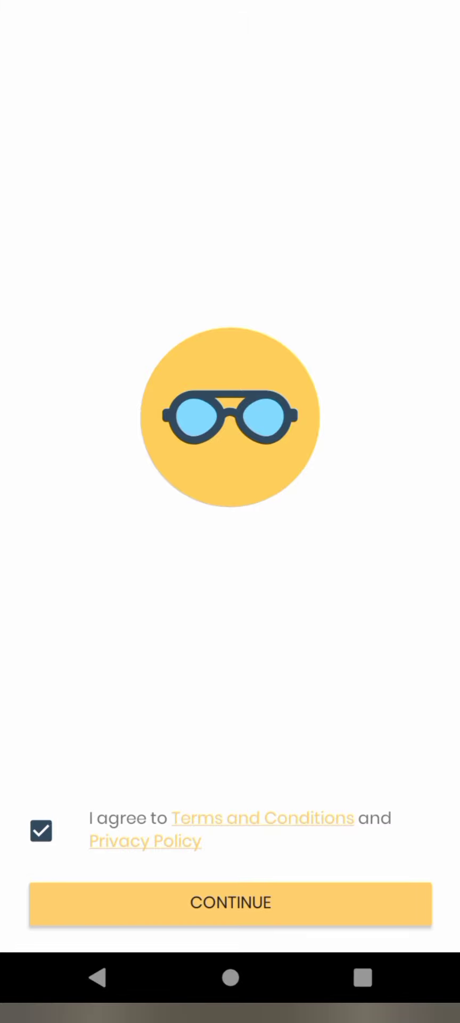
pyautogui.click(230, 903)
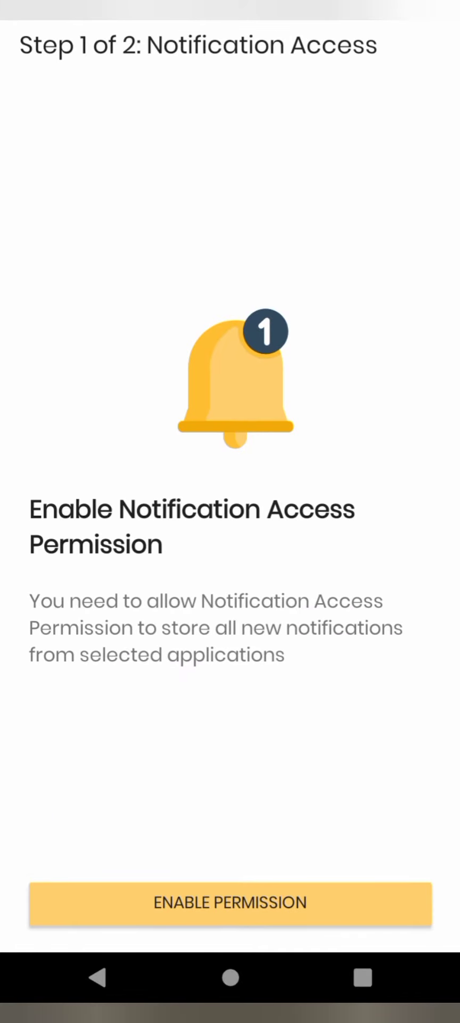
# Grant Unseen Messenger notification access in Android Settings
pyautogui.click(230, 904)
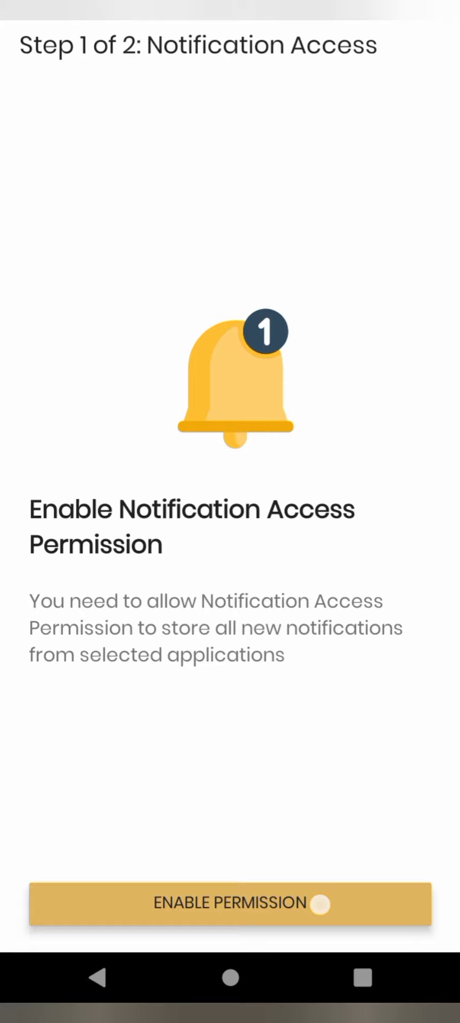
pyautogui.click(231, 904)
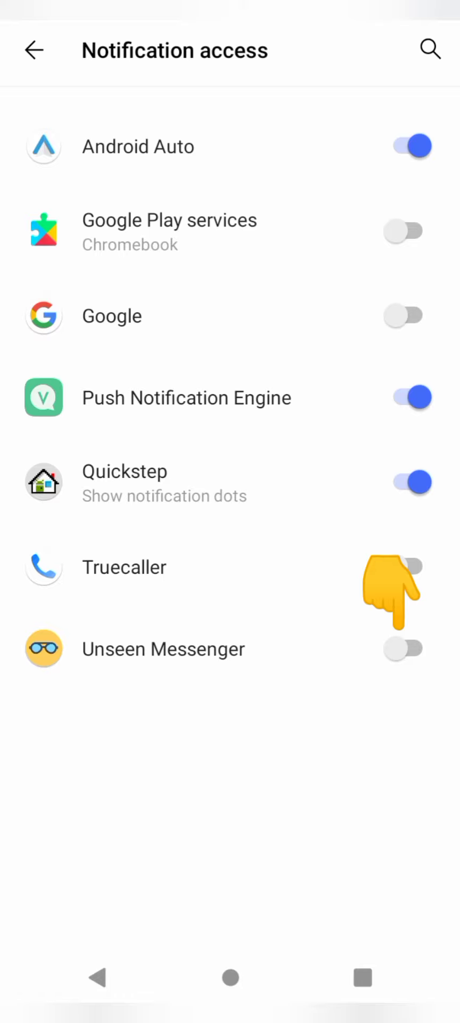
pyautogui.click(405, 649)
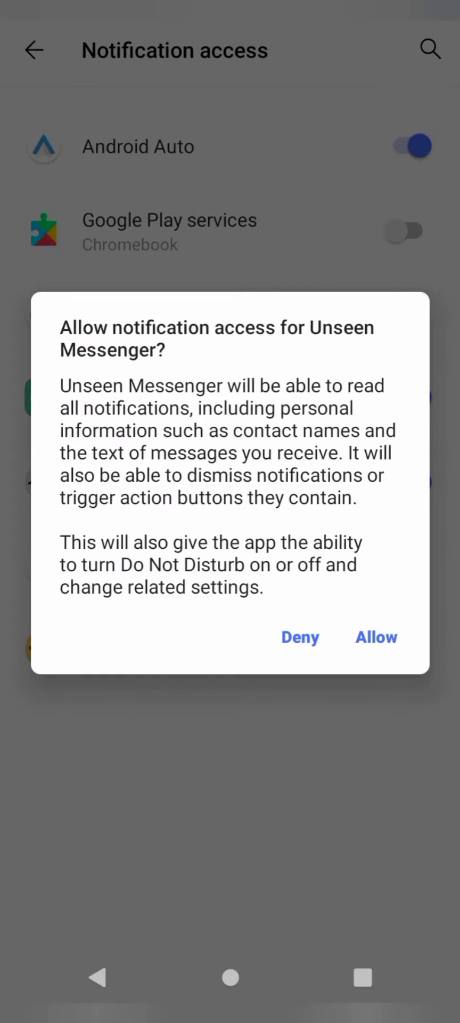
pyautogui.click(377, 637)
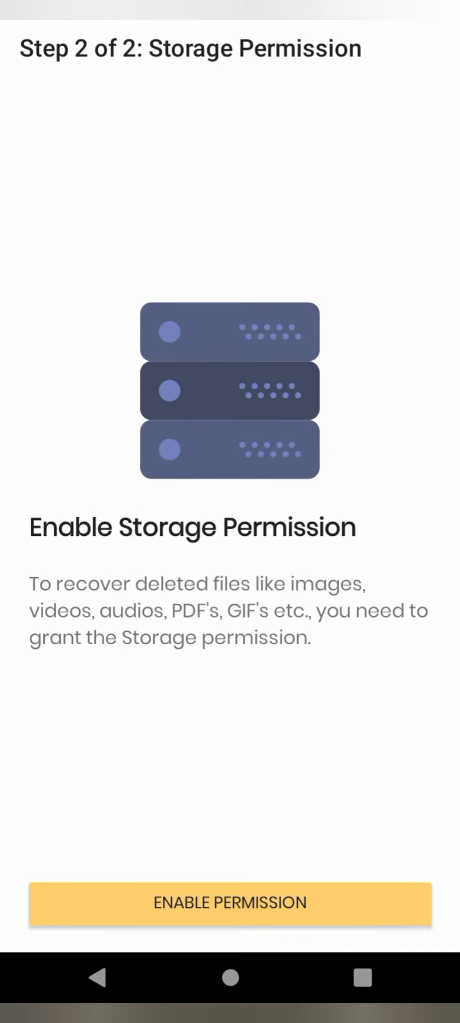
# Allow Unseen Messenger access to photos, media and files, reaching the All Messages list
pyautogui.click(230, 904)
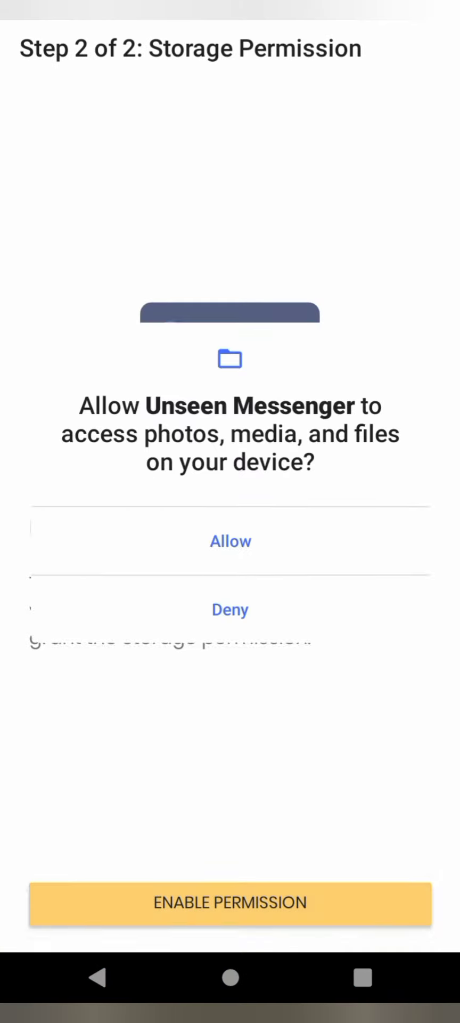
pyautogui.click(230, 541)
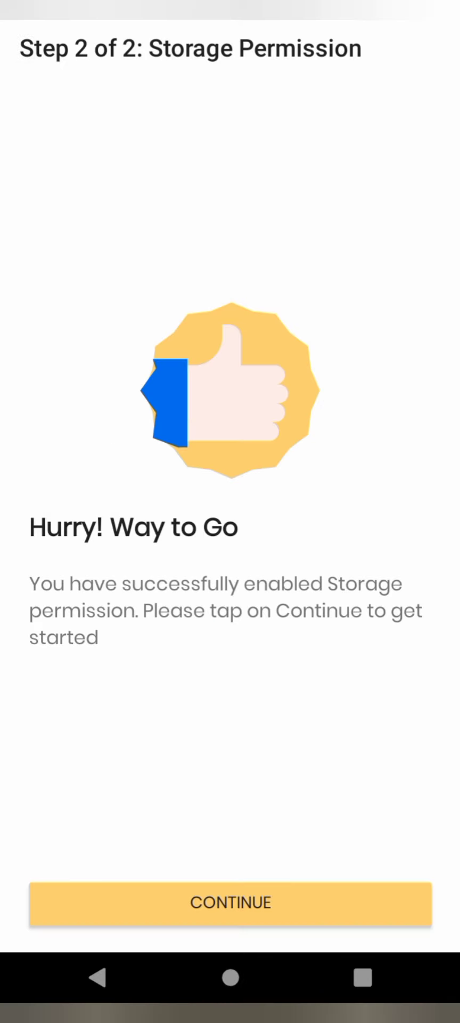
pyautogui.click(230, 903)
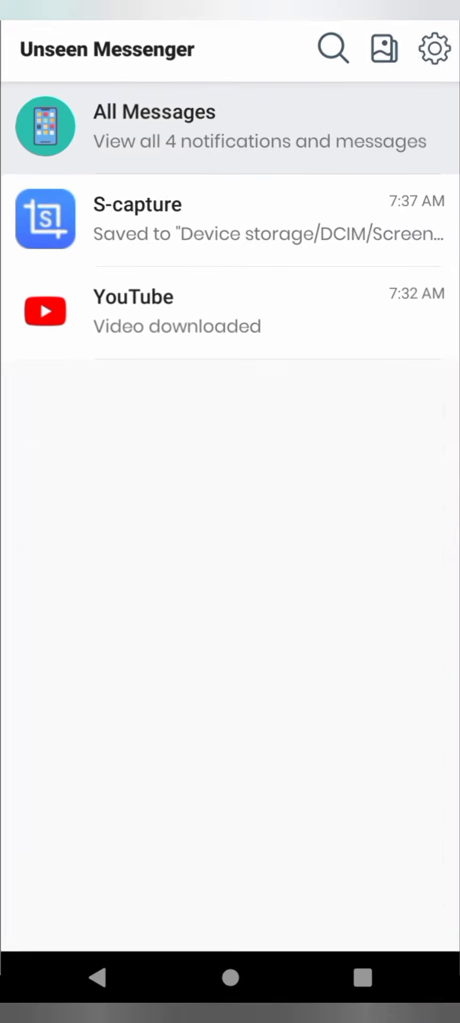